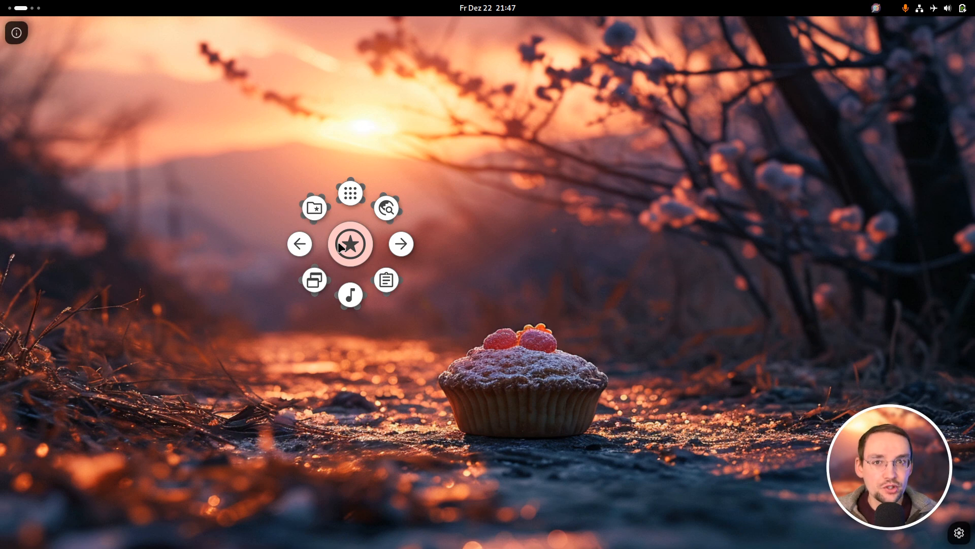
# Dismiss the main pie menu, then reopen it over the Files window.
pyautogui.click(350, 243)
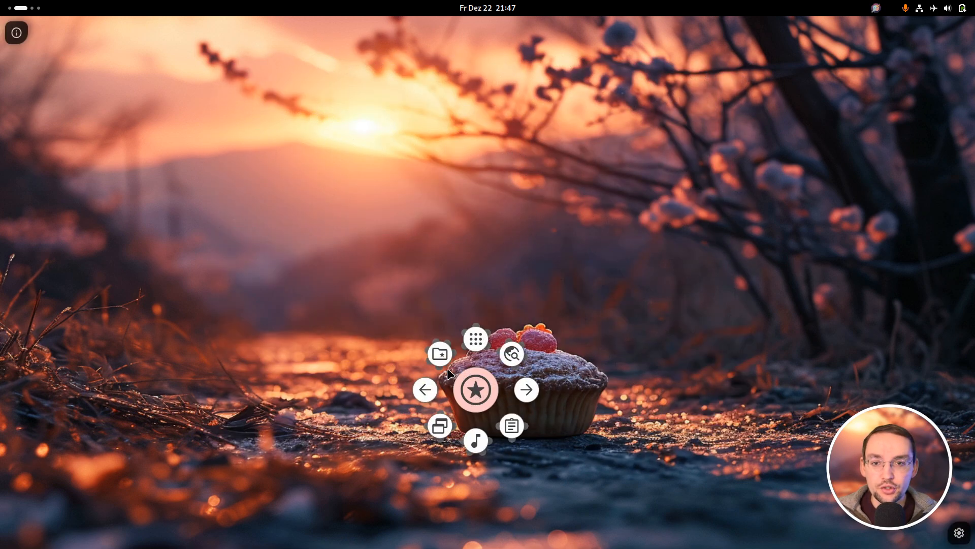
pyautogui.click(438, 352)
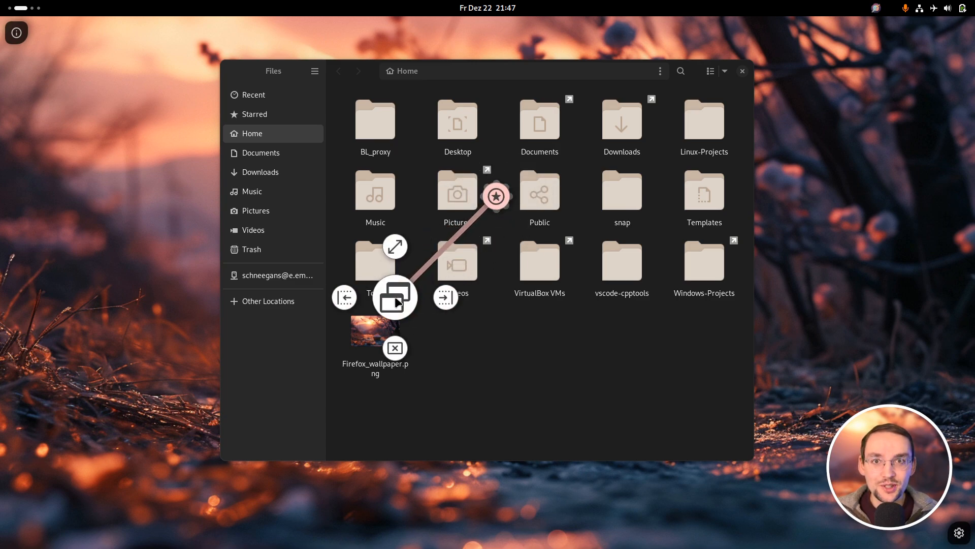
pyautogui.moveTo(491, 299)
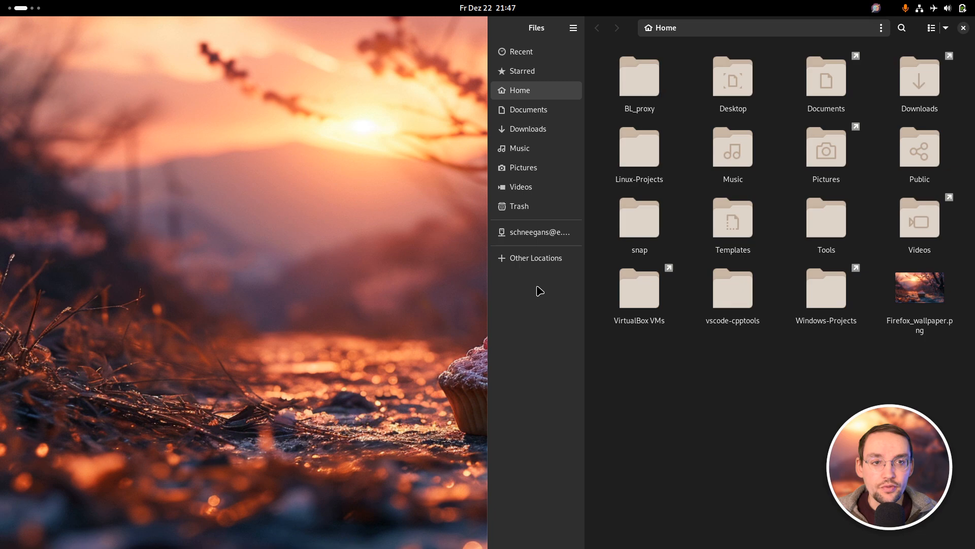
pyautogui.moveTo(339, 349)
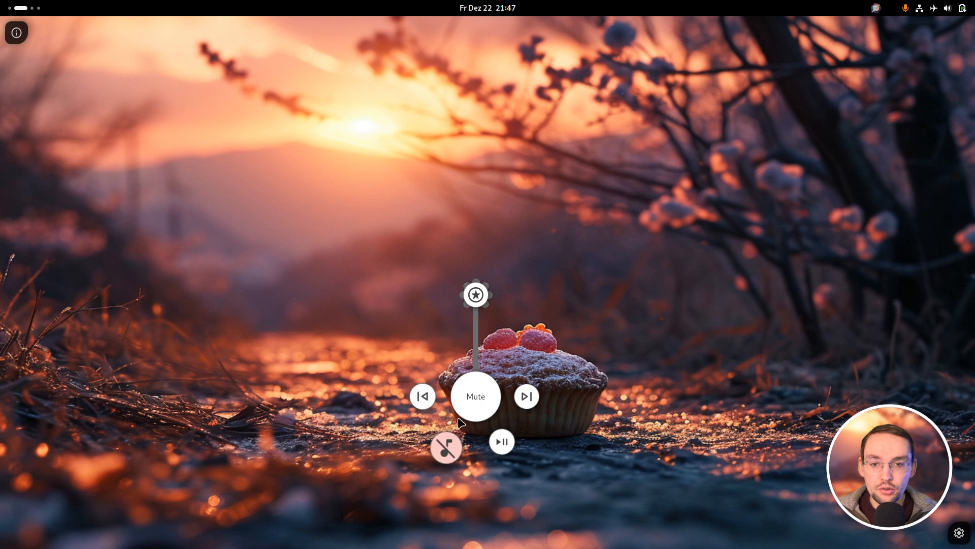
# Browse the media and Apps submenus, then enter the web-search submenu with Google, YouTube, GitHub and Reddit.
pyautogui.click(475, 295)
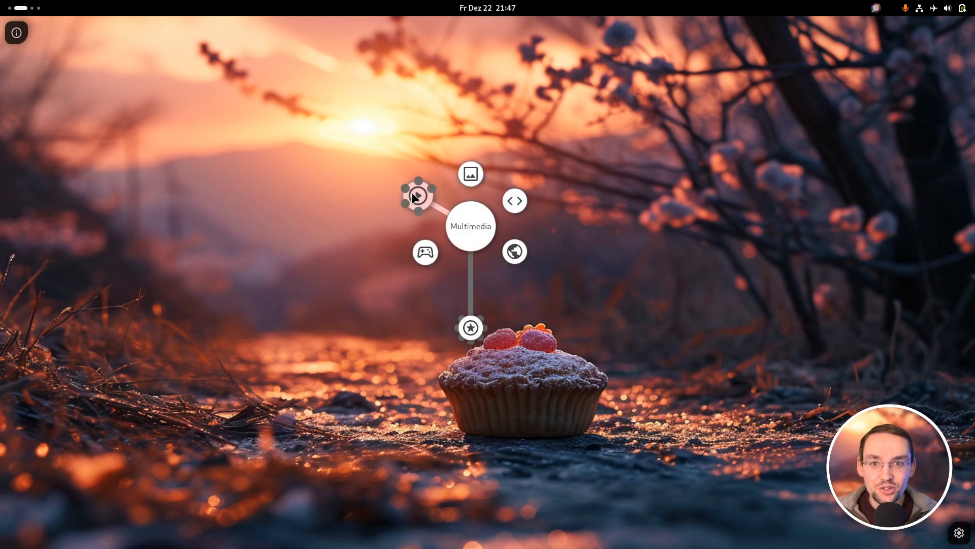
pyautogui.click(416, 194)
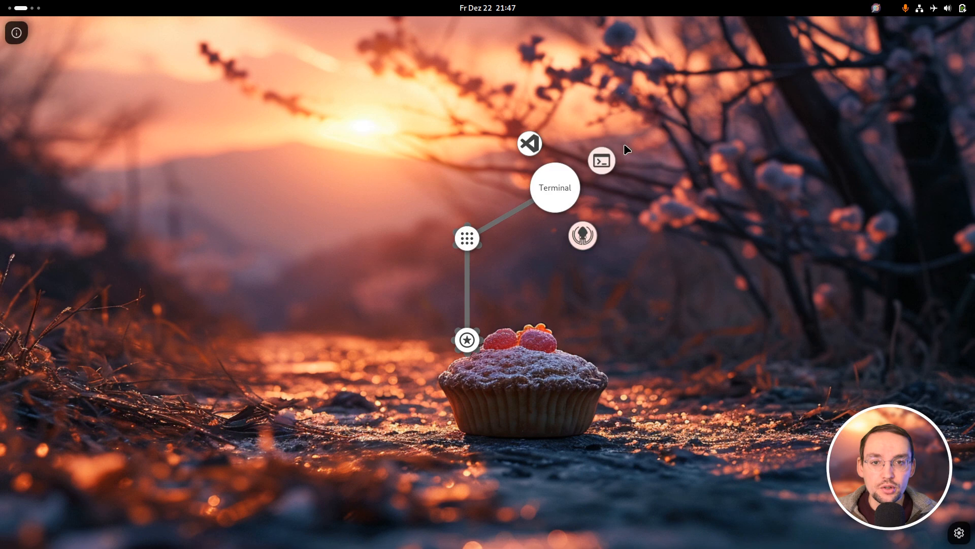
pyautogui.click(554, 187)
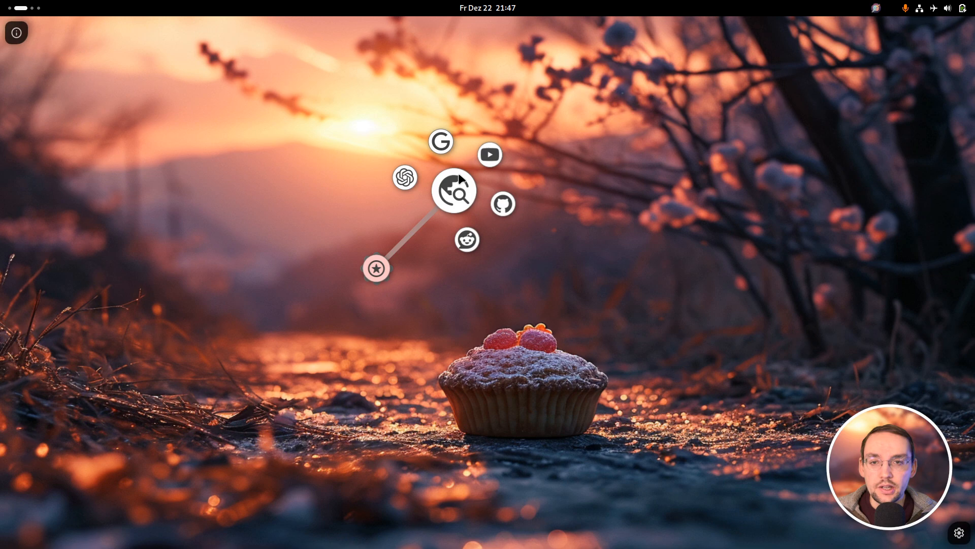
pyautogui.moveTo(454, 190); pyautogui.dragTo(807, 227)
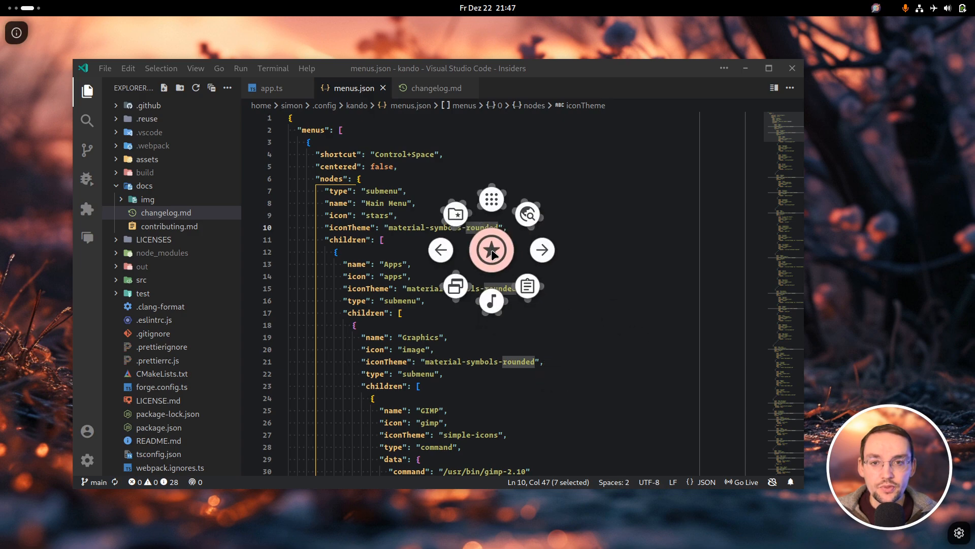
# Dismiss the pie menu shown over menus.json in the editor.
pyautogui.click(491, 250)
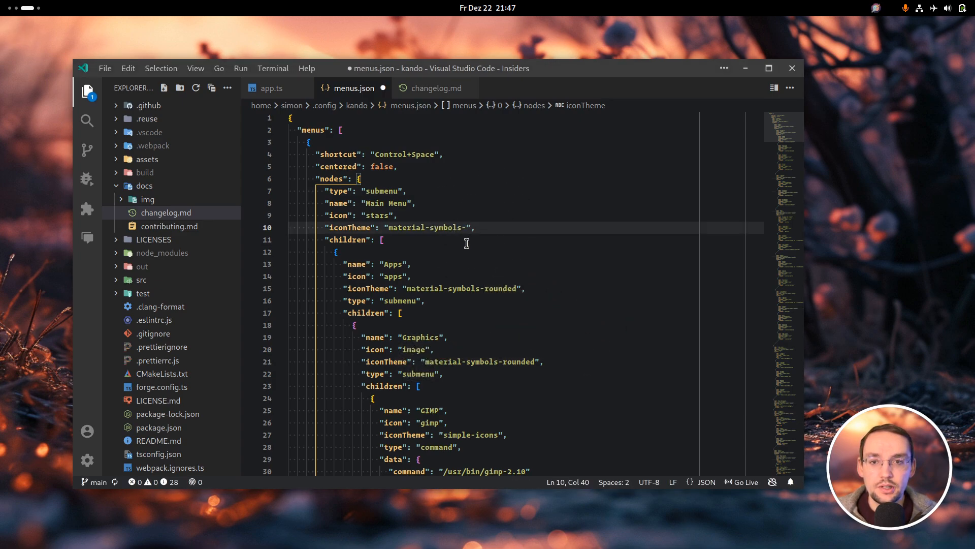
pyautogui.moveTo(494, 318)
pyautogui.write('rounded')
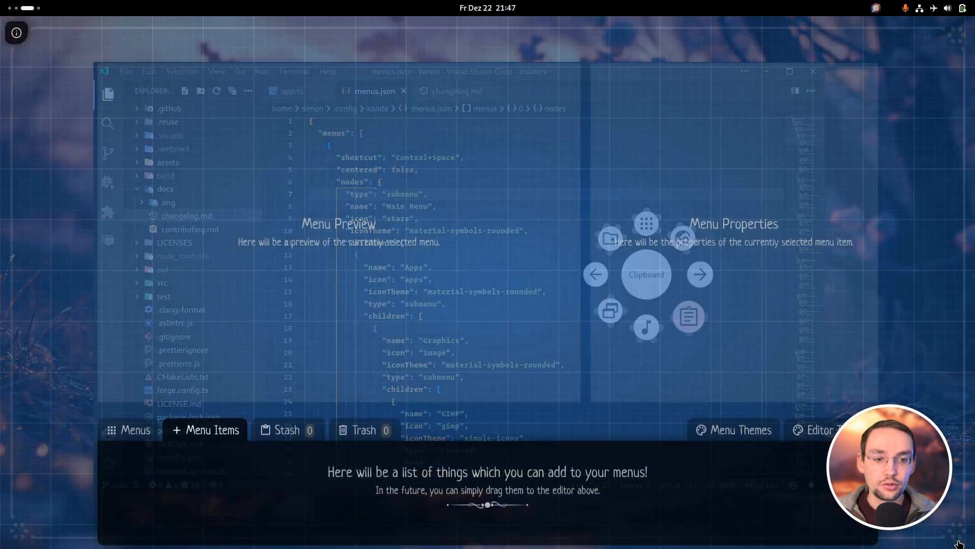
# Close the Kando menu editor to return to menus.json in ~/.config/kando.
pyautogui.click(286, 429)
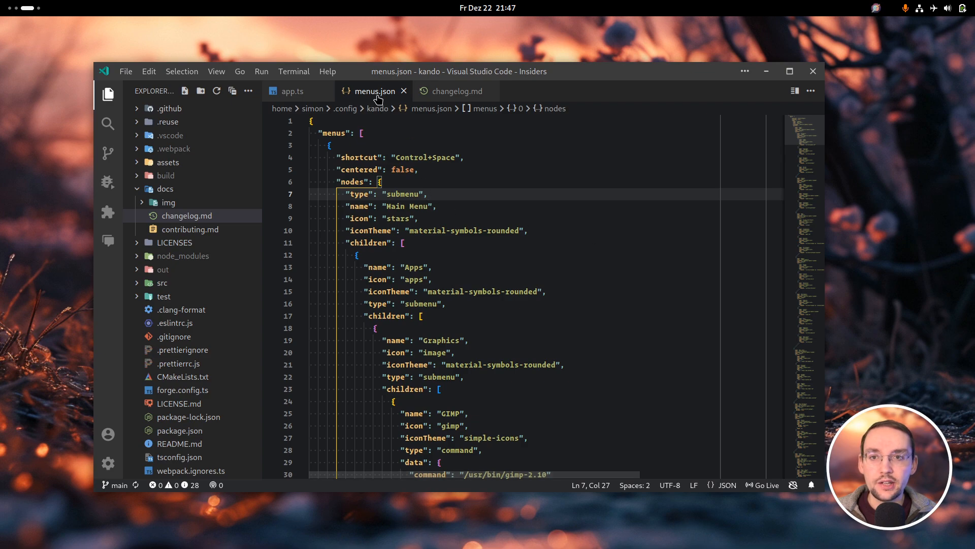
pyautogui.moveTo(372, 90)
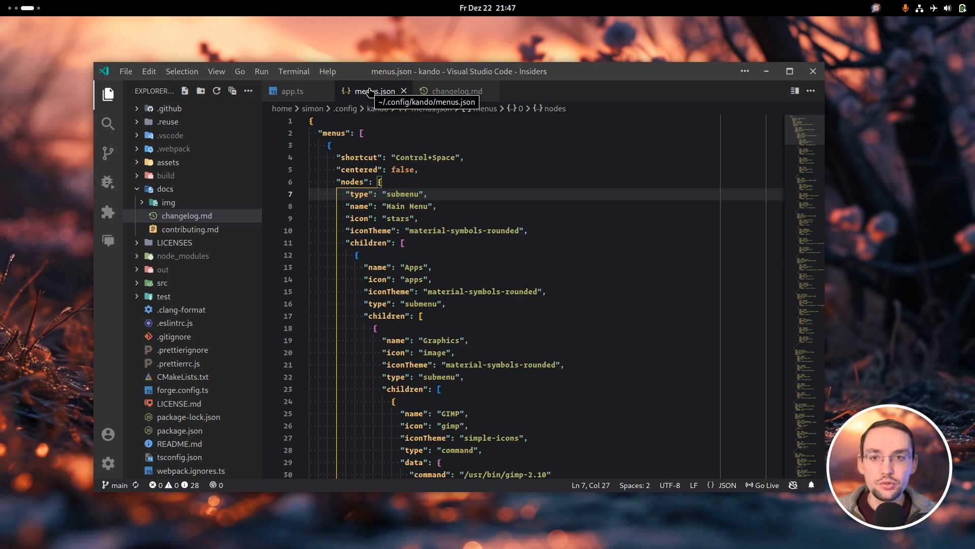
pyautogui.moveTo(436, 221)
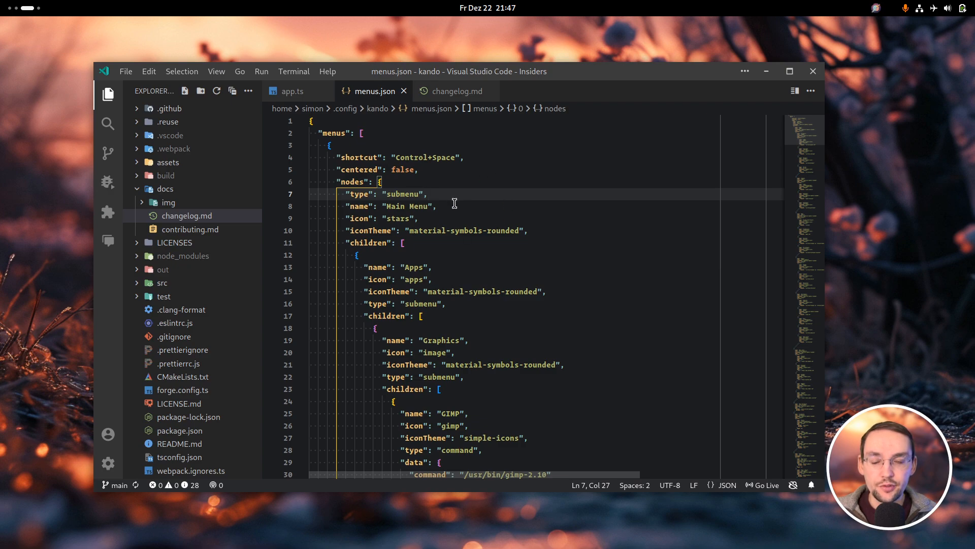
pyautogui.moveTo(482, 200)
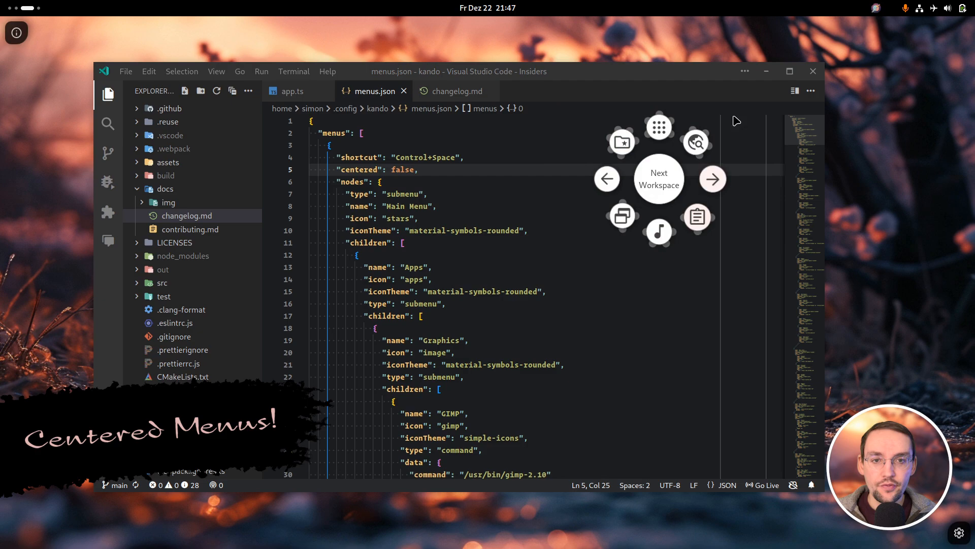
pyautogui.click(658, 179)
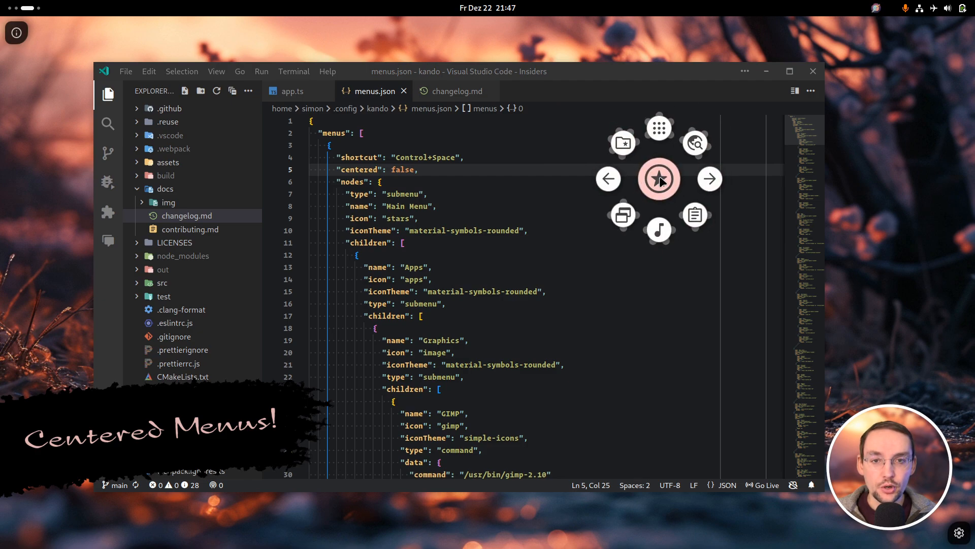
pyautogui.doubleClick(400, 169)
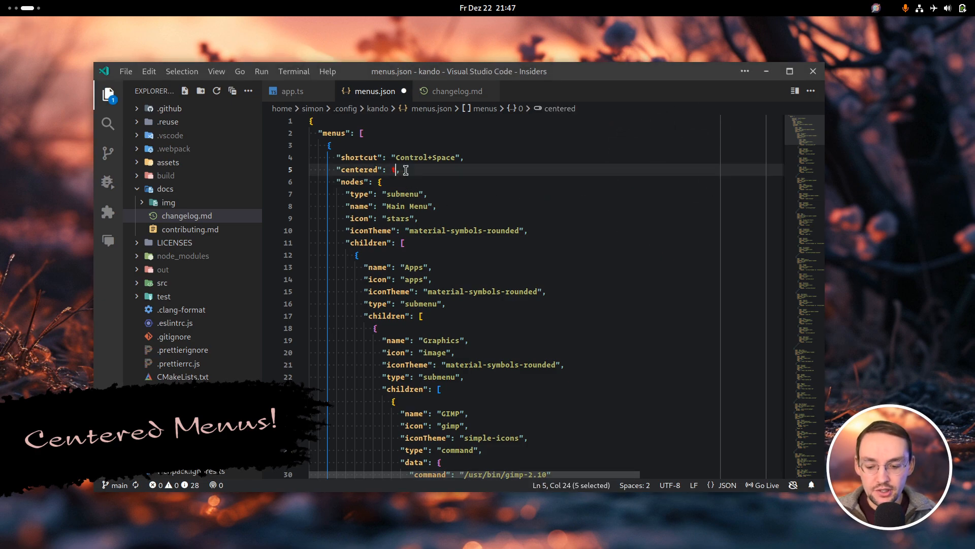
pyautogui.write('true')
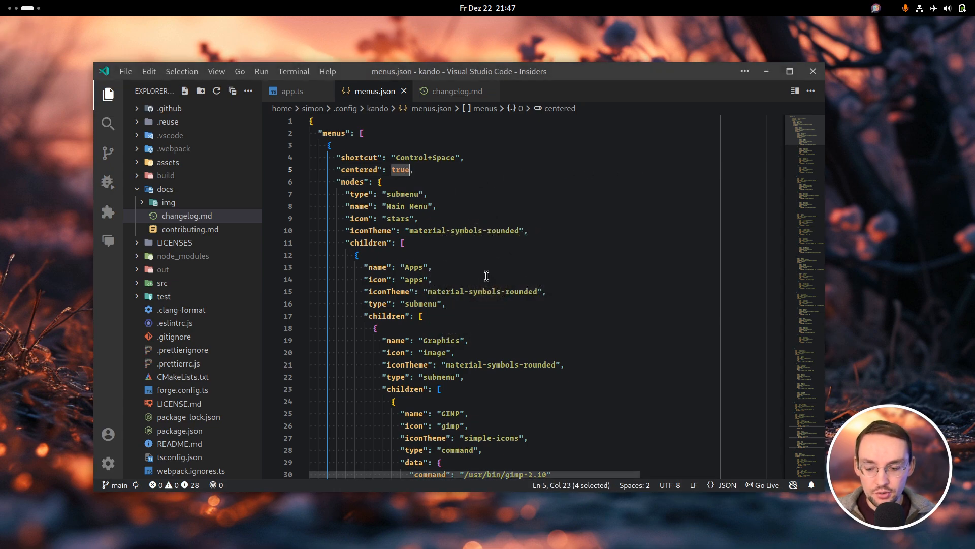
pyautogui.write('false')
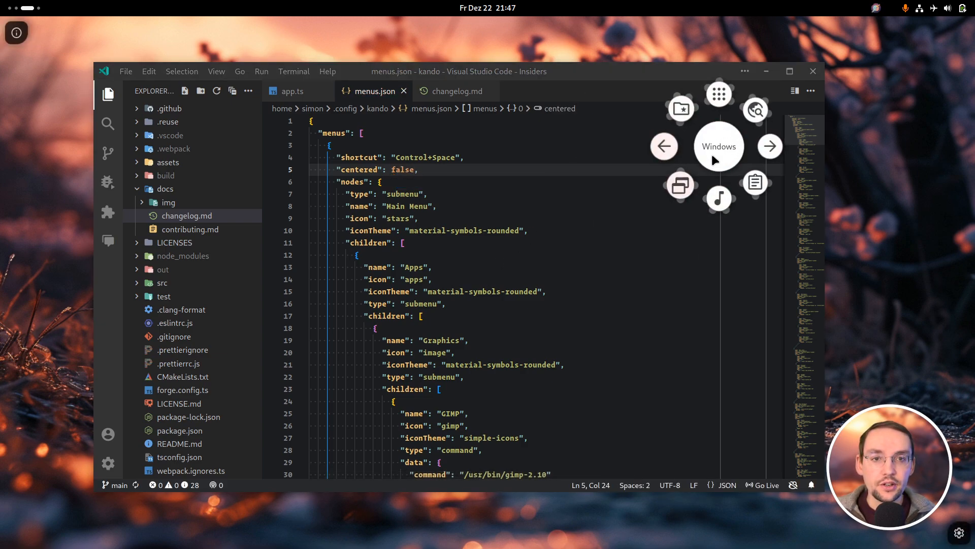
pyautogui.click(718, 146)
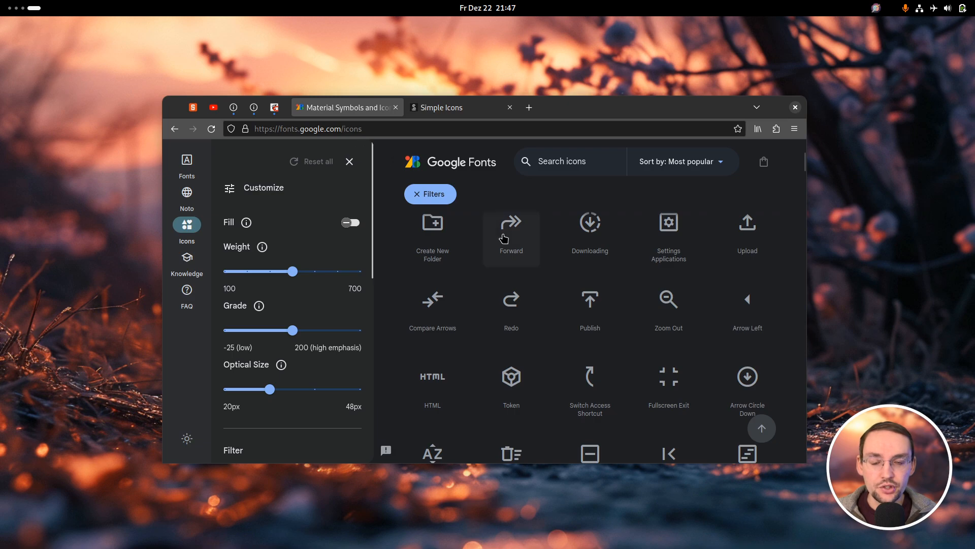
# Scroll the Material Symbols catalogue past icons such as Forward, Redo and Token.
pyautogui.scroll(-3)
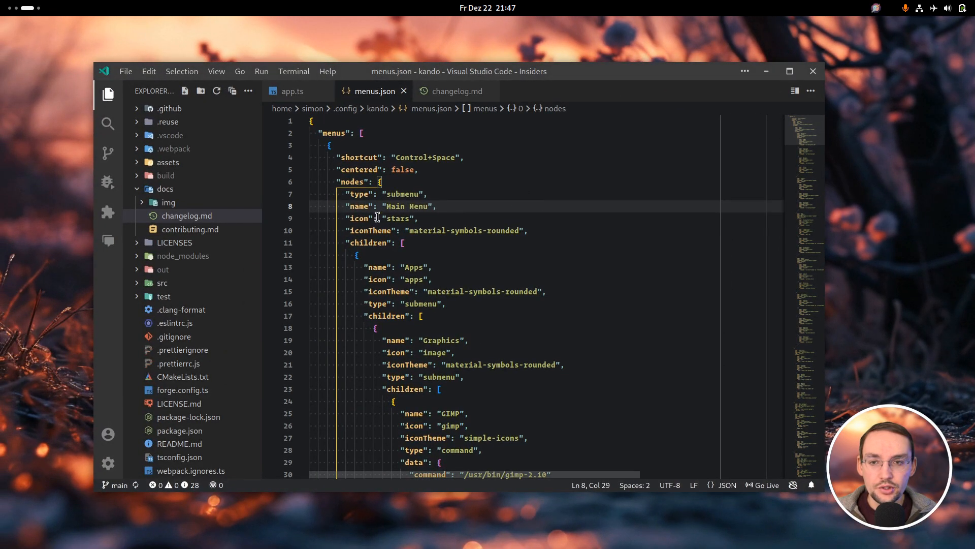
# Replace the main menu's icon 'stars' with 'token' in menus.json and save.
pyautogui.doubleClick(398, 218)
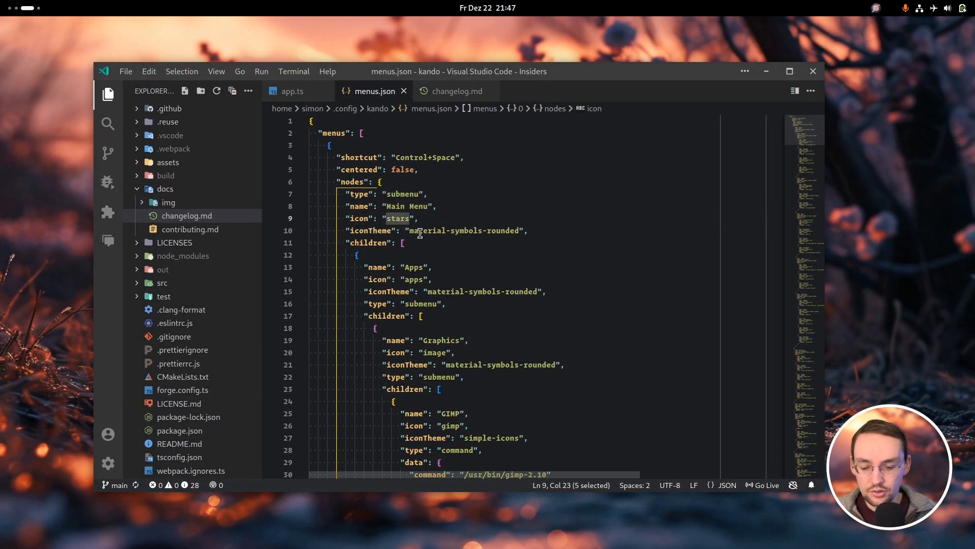
pyautogui.write('token')
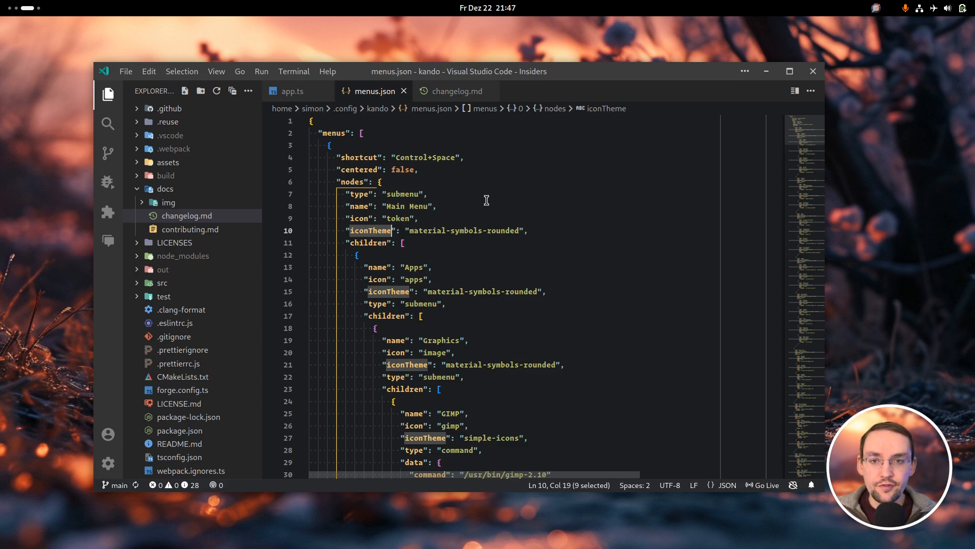
pyautogui.press('ctrl+space')
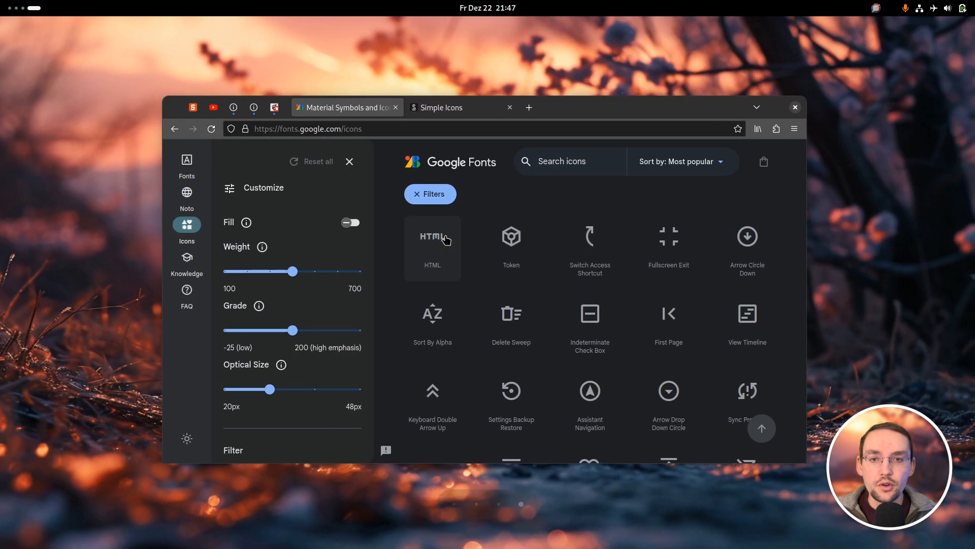
# Show the Simple Icons brand catalogue and scroll down to entries like Sparkasse and YouTube.
pyautogui.click(442, 106)
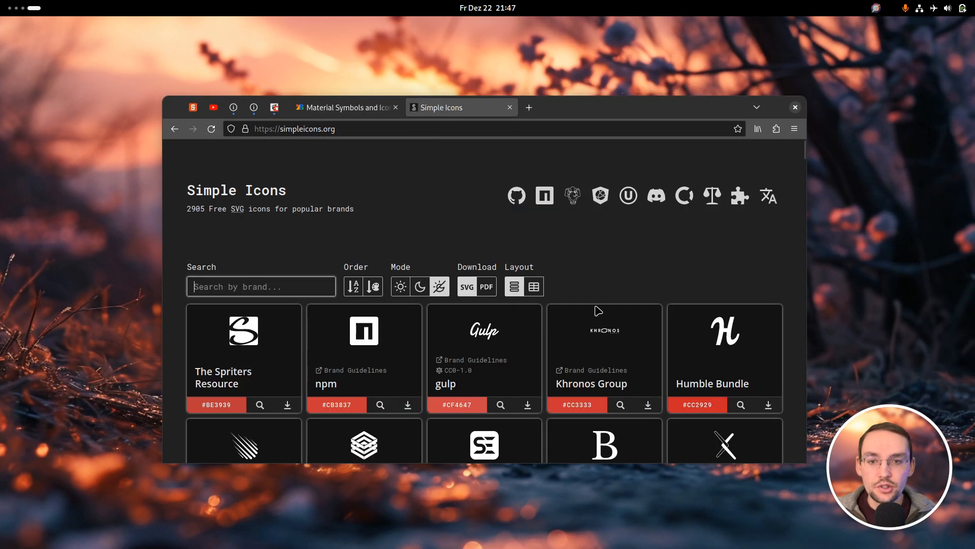
pyautogui.scroll(-3)
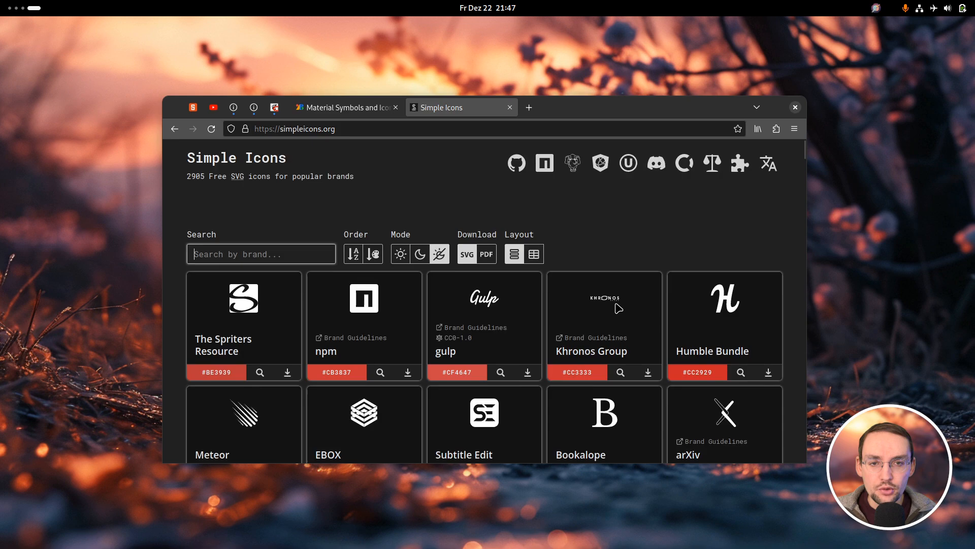
pyautogui.scroll(-3)
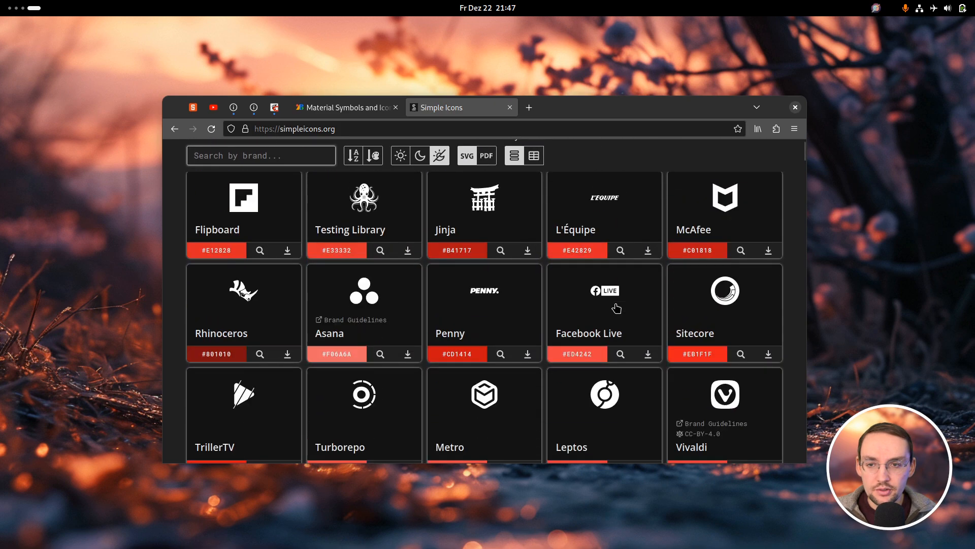
pyautogui.scroll(-3)
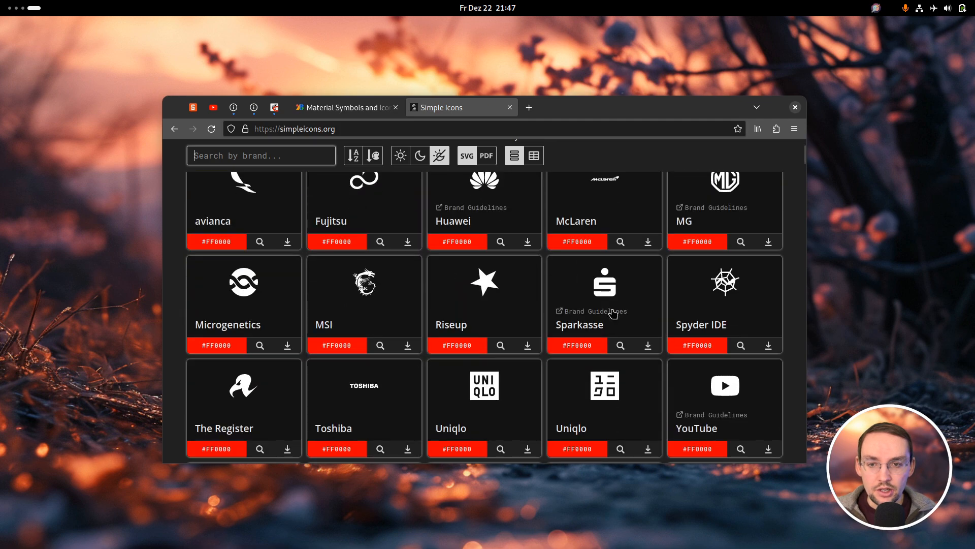
pyautogui.moveTo(387, 372)
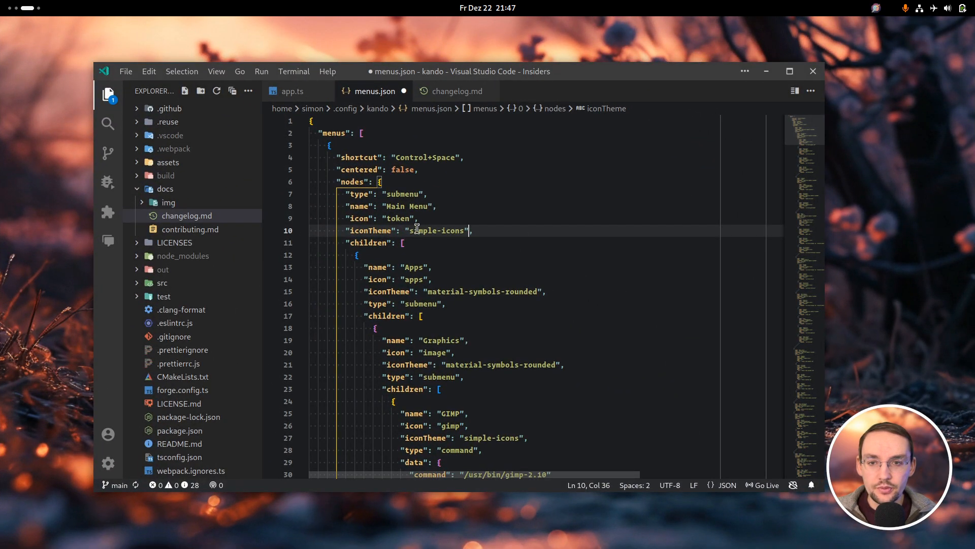
# Start typing the Main Menu's new icon value 'msi' for the simple-icons theme.
pyautogui.write('msi')
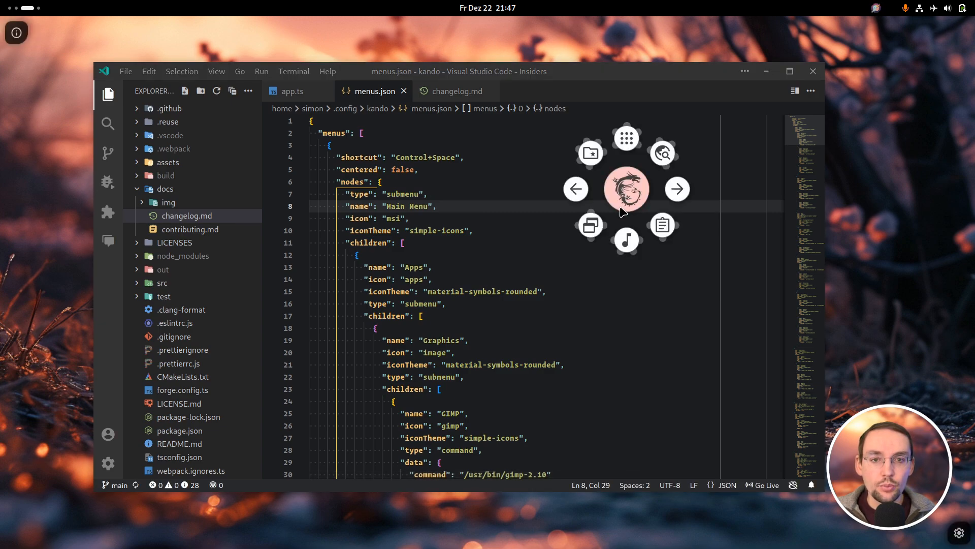
pyautogui.moveTo(677, 189)
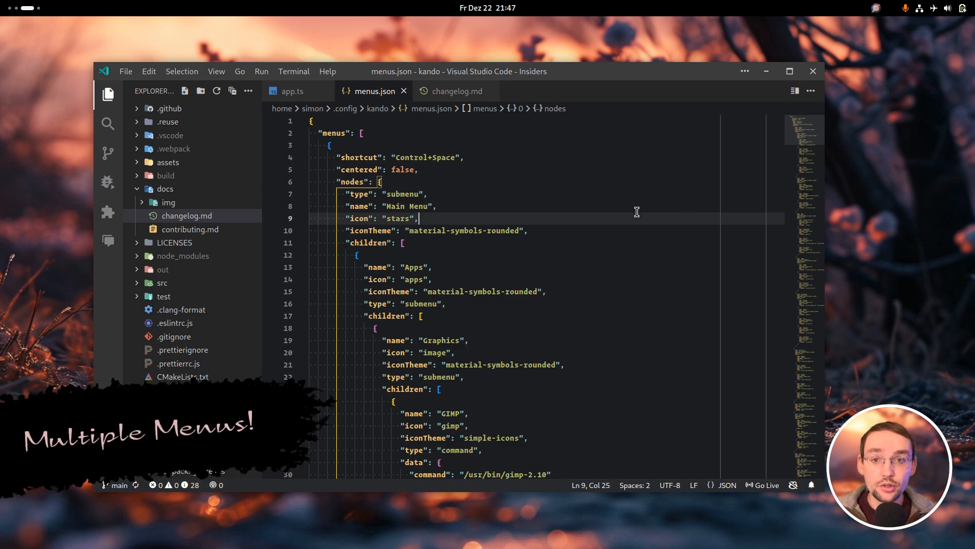
pyautogui.moveTo(309, 254)
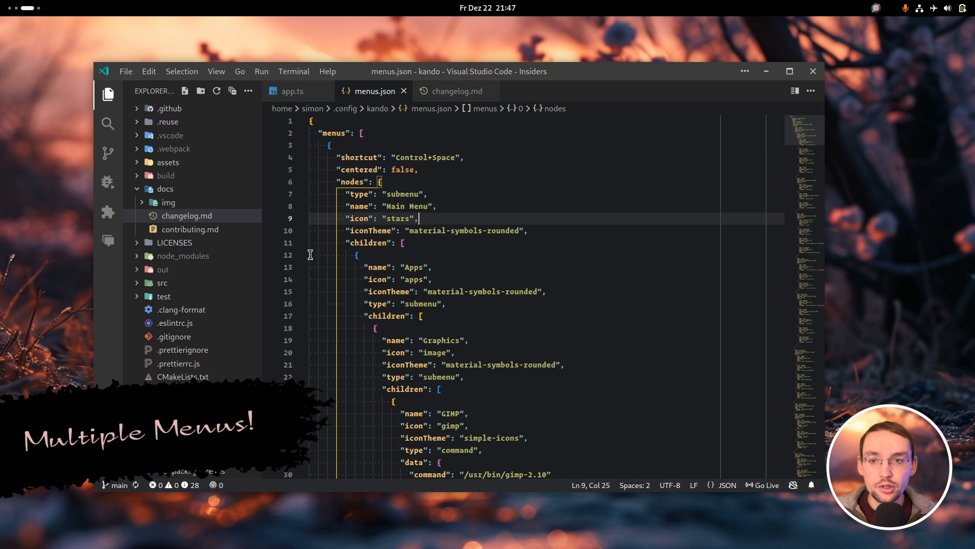
# Collapse the Main Menu's children array to reveal the Prototype Menu on Control+T.
pyautogui.click(300, 243)
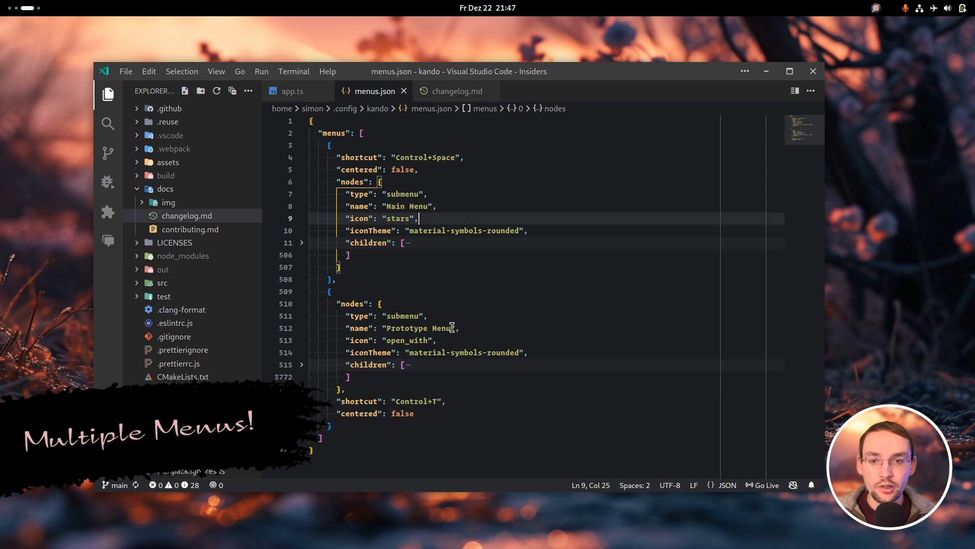
pyautogui.moveTo(559, 314)
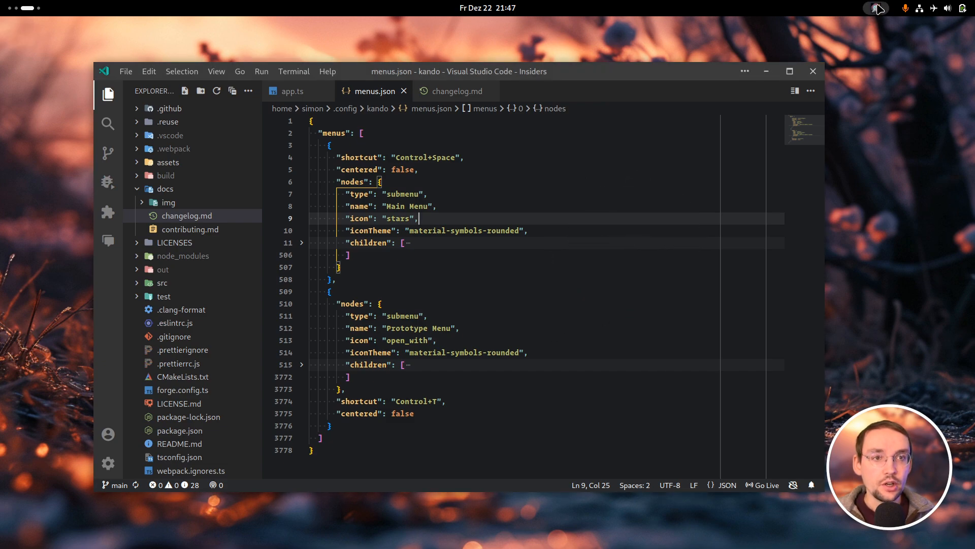
# Choose Prototype Menu (Control+T) from the Kando tray list and pick an item from its pie.
pyautogui.click(876, 8)
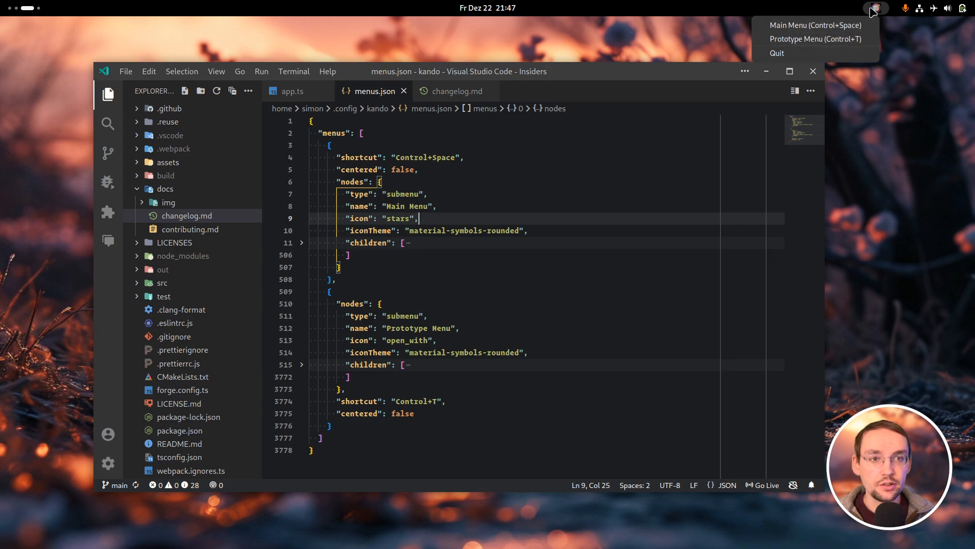
pyautogui.click(814, 39)
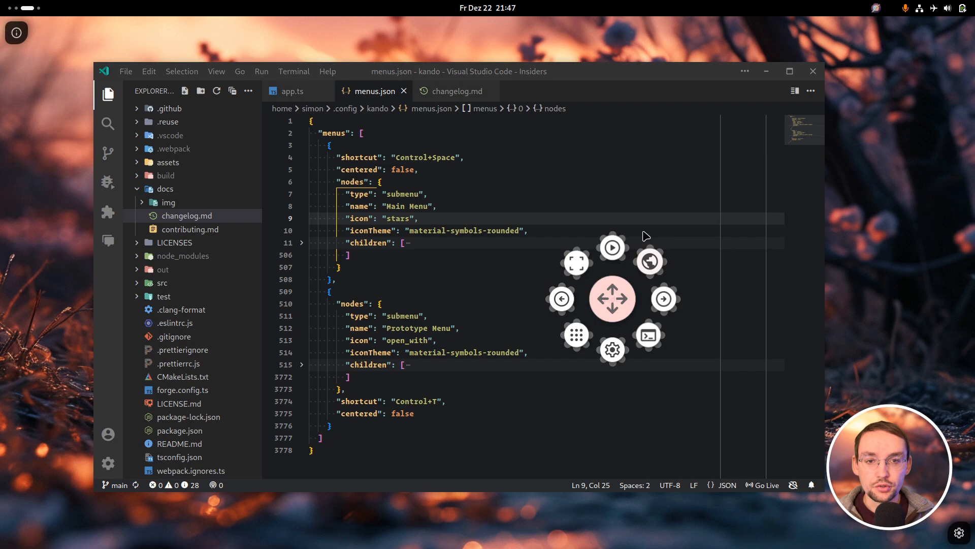
pyautogui.moveTo(611, 298); pyautogui.dragTo(371, 195)
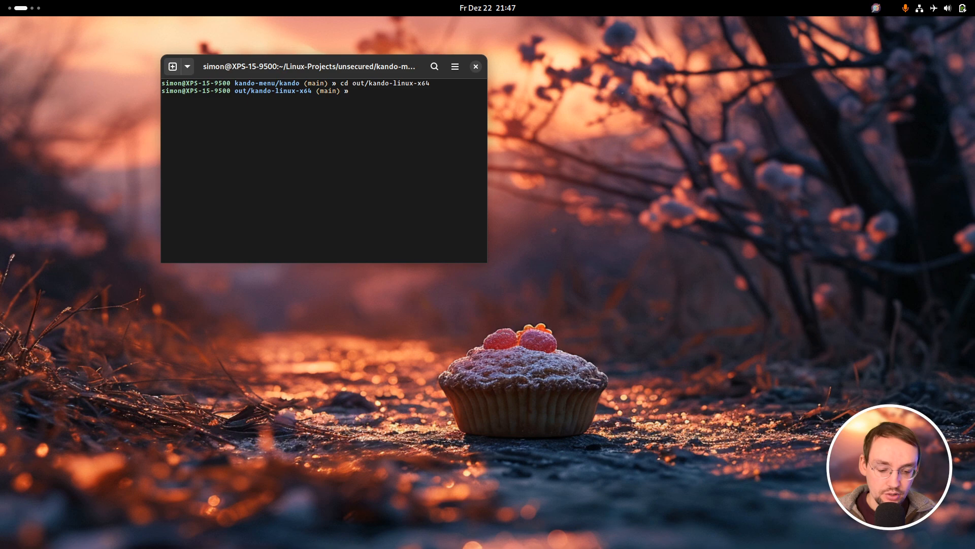
# Run ./kando --menu "Main Menu" in the terminal to open the Main Menu pie menu.
pyautogui.write('./kando --menu "Main Menu"')
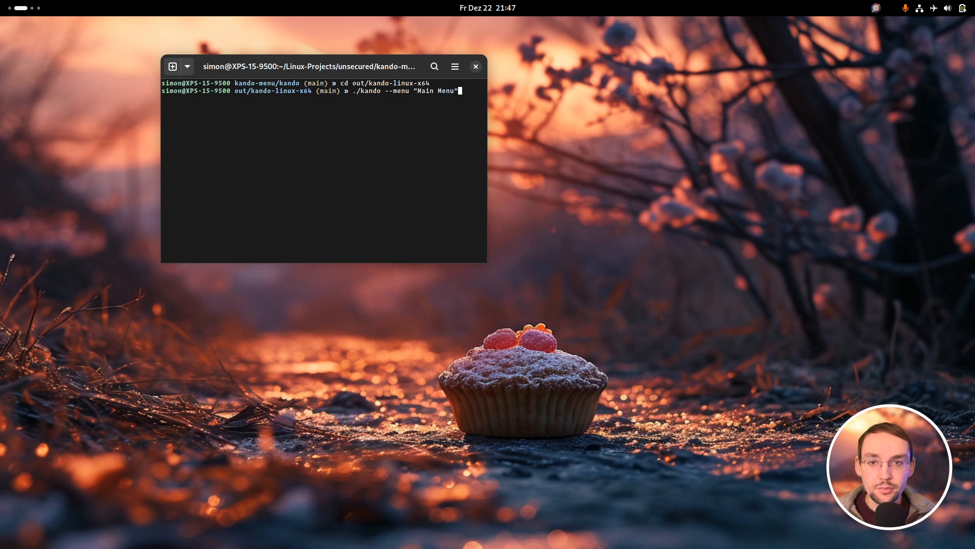
pyautogui.press('Return')
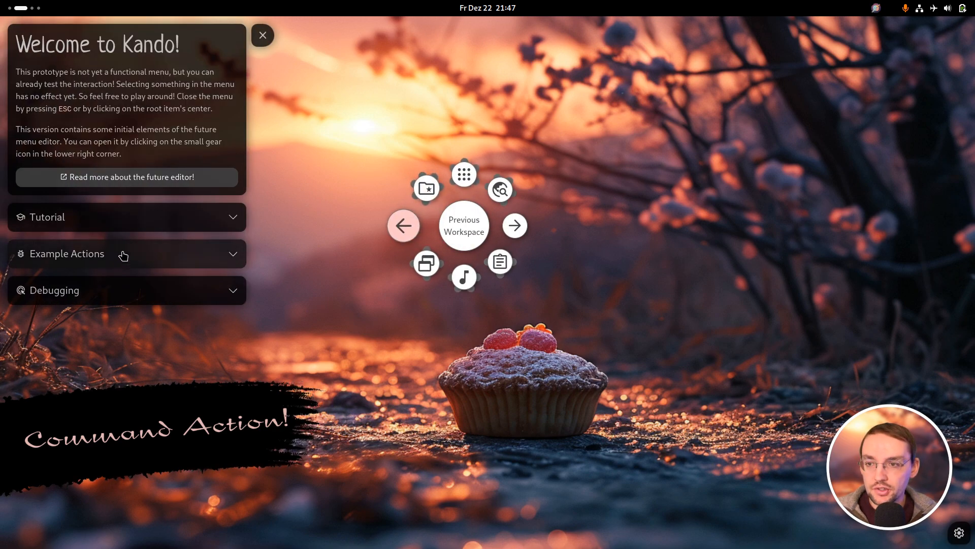
# Launch gnome-terminal via the Example Actions Run Command field, then close that terminal.
pyautogui.click(67, 253)
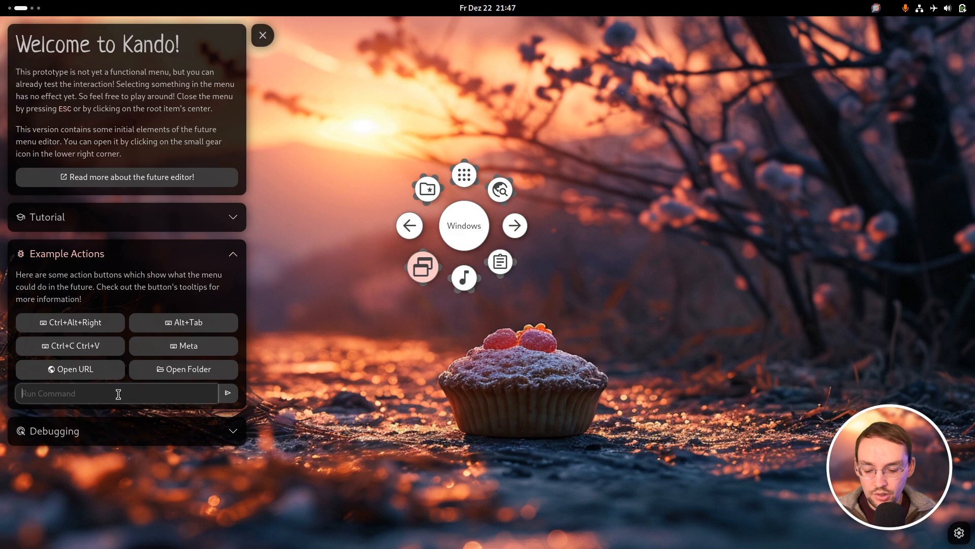
pyautogui.write('gnome-term')
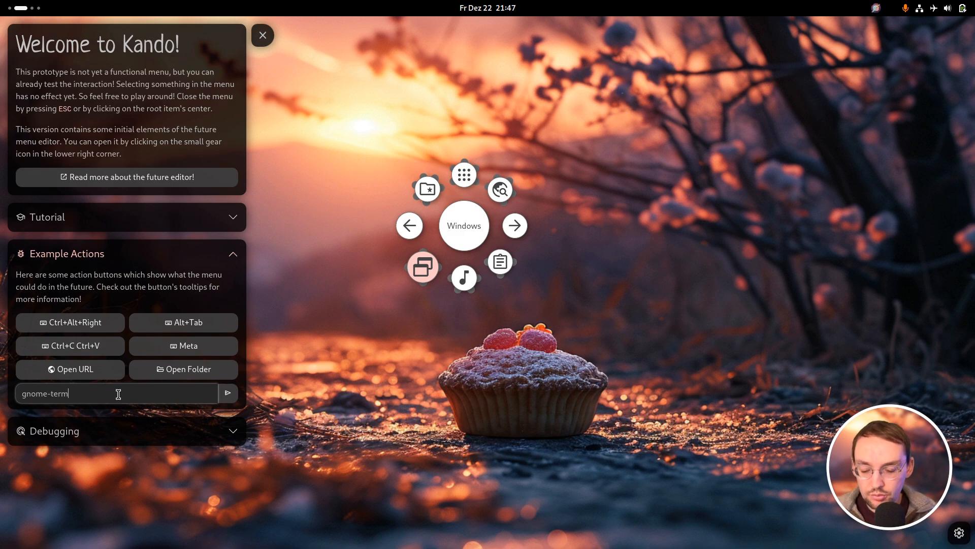
pyautogui.write('inal')
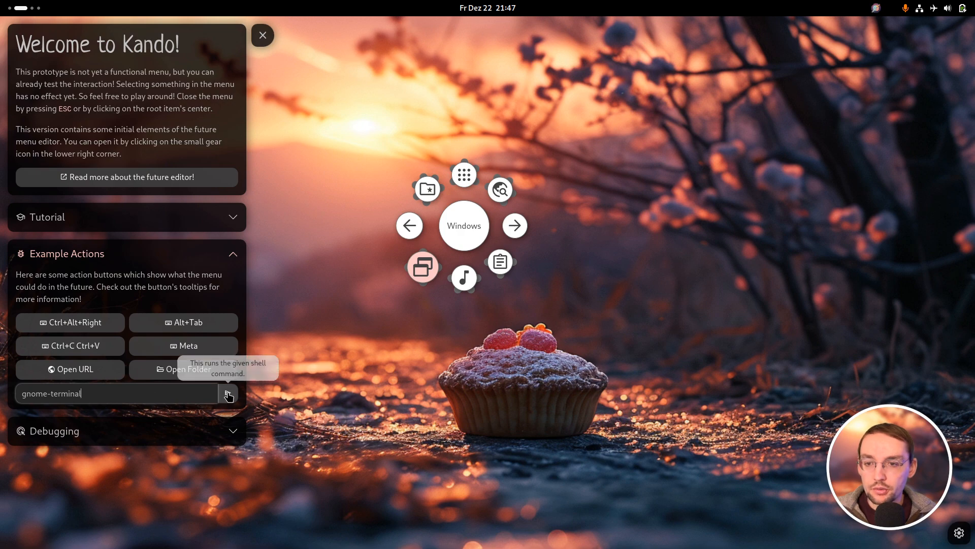
pyautogui.click(227, 396)
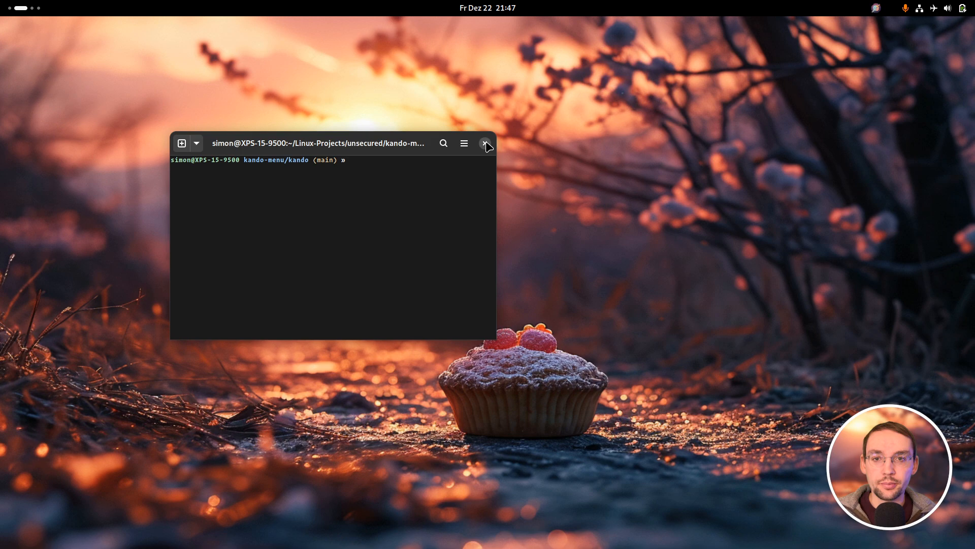
pyautogui.click(485, 144)
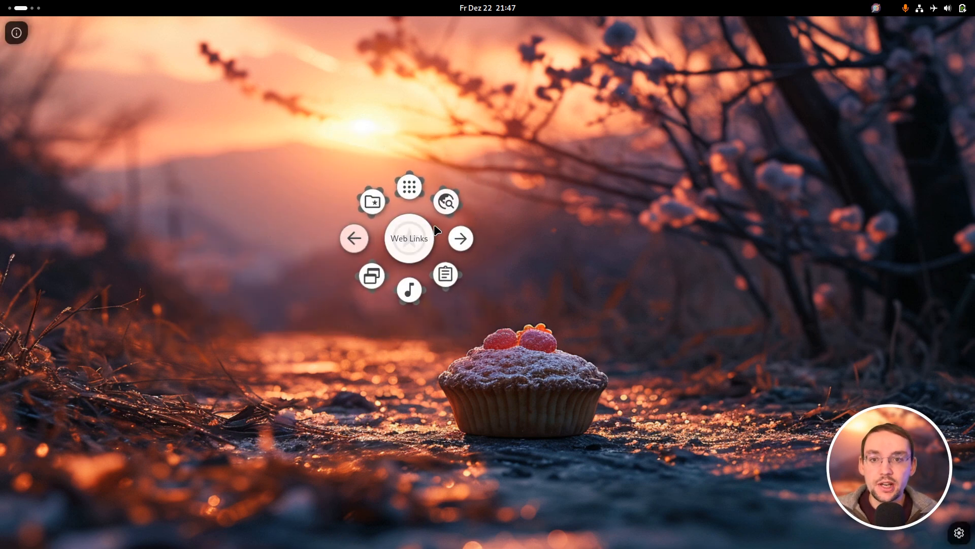
# Open the Kando Main Menu and dismiss it via its center item.
pyautogui.click(409, 238)
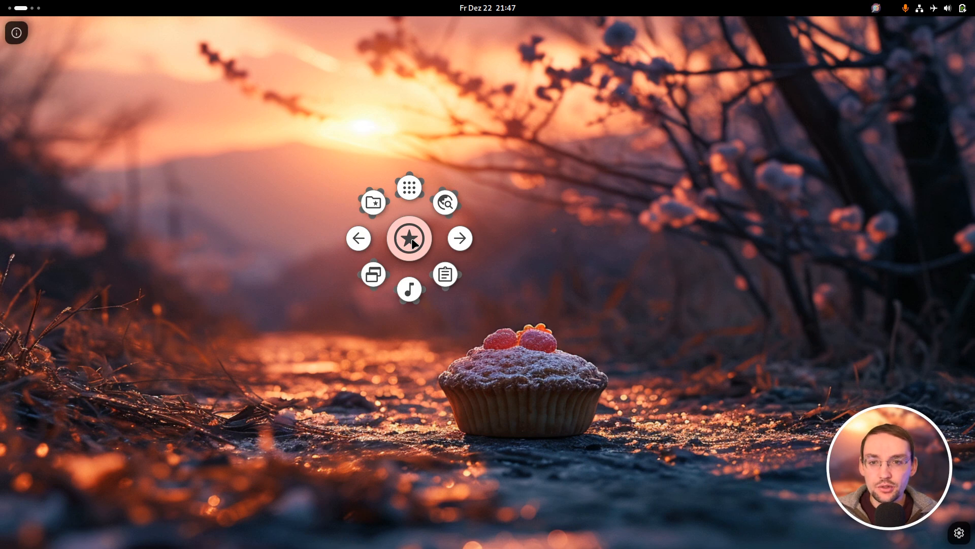
pyautogui.click(409, 237)
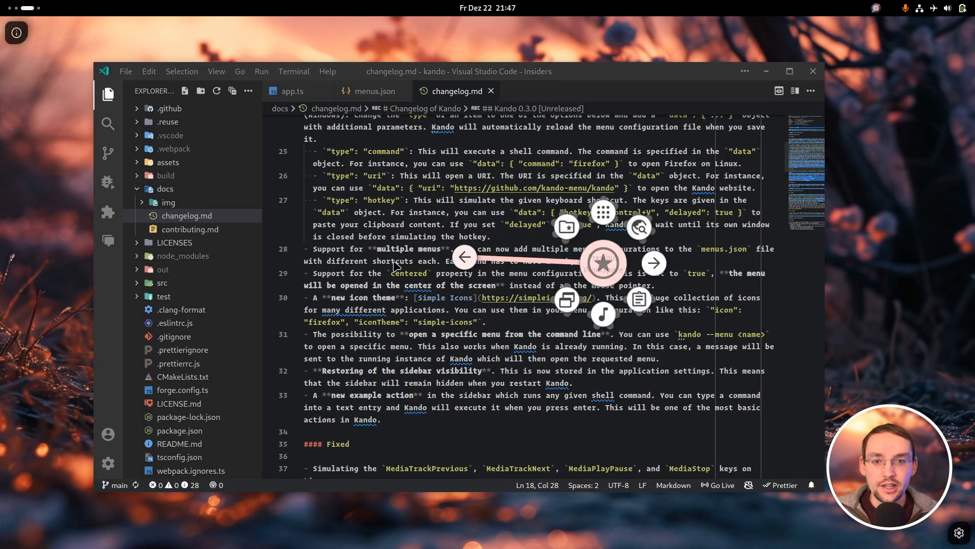